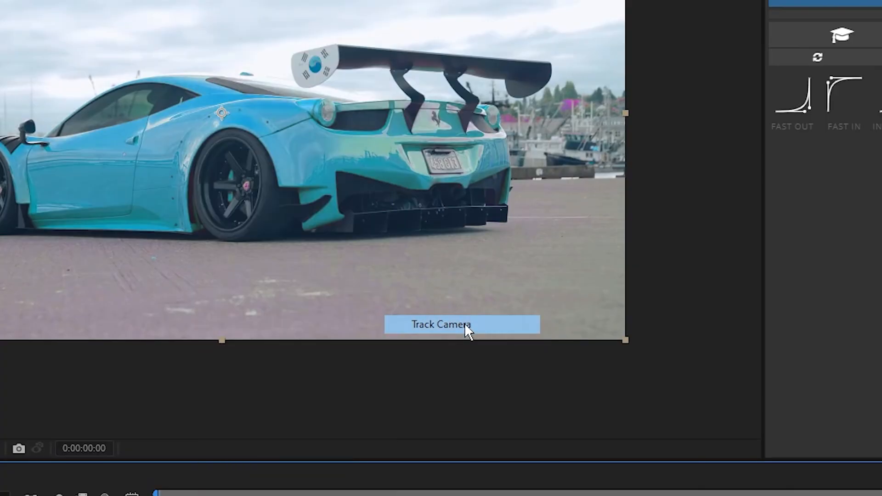
Camera-track the car footage with the 3D Camera Tracker and set Shot Type to Variable Zoom.
left_click(461, 324)
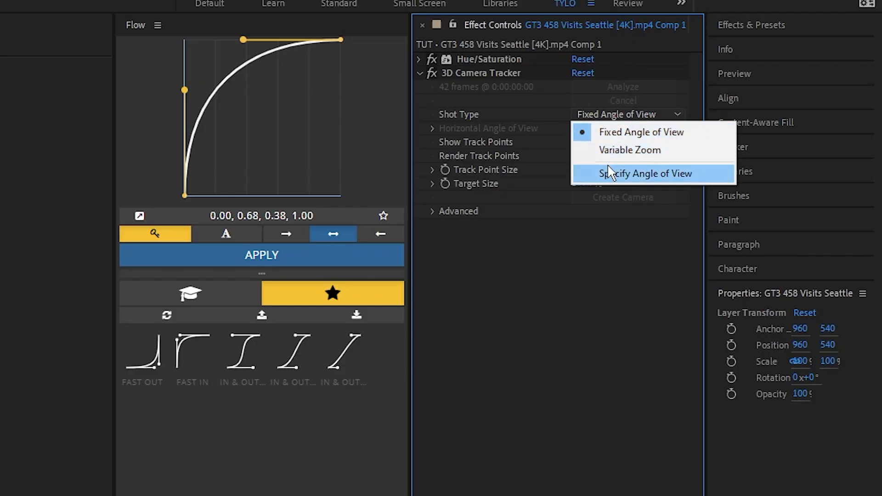
left_click(629, 150)
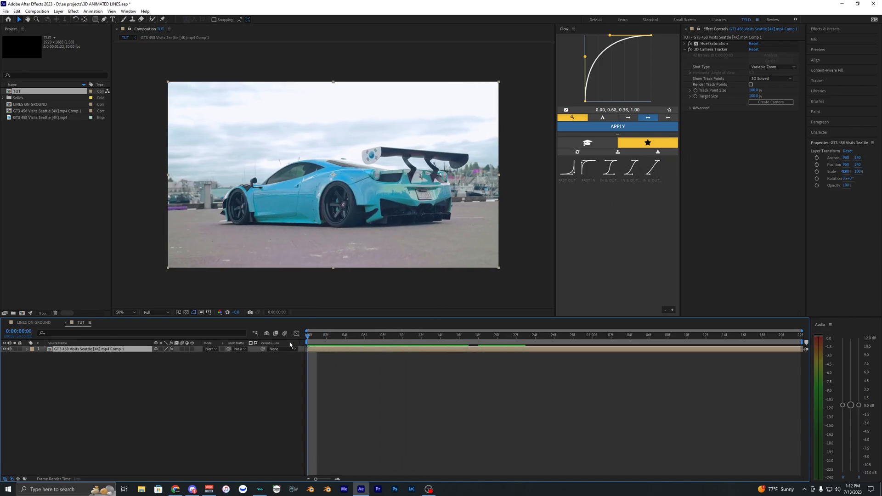
Pen-draw a curved open path under the car and stroke it cyan.
left_click(365, 335)
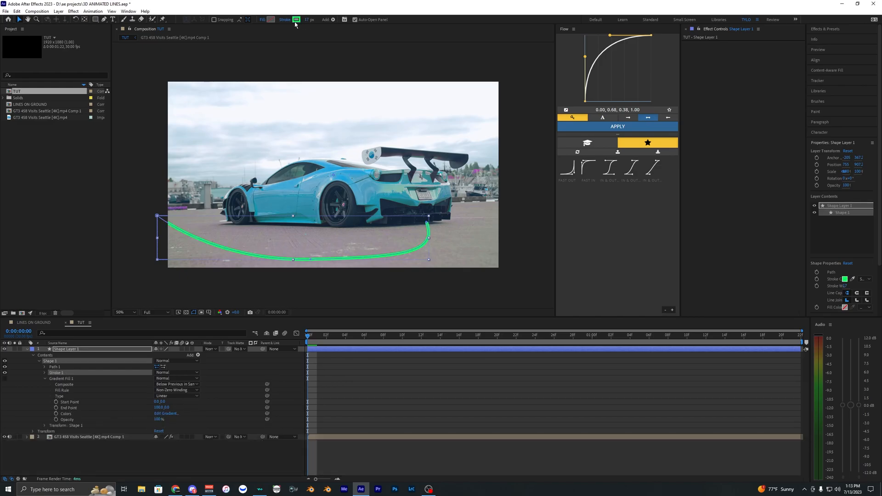
left_click(296, 19)
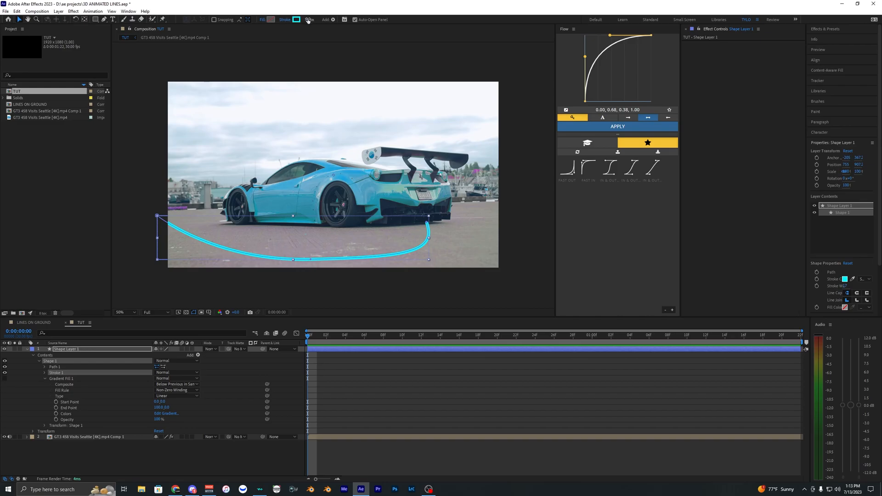
mouse_move(308, 20)
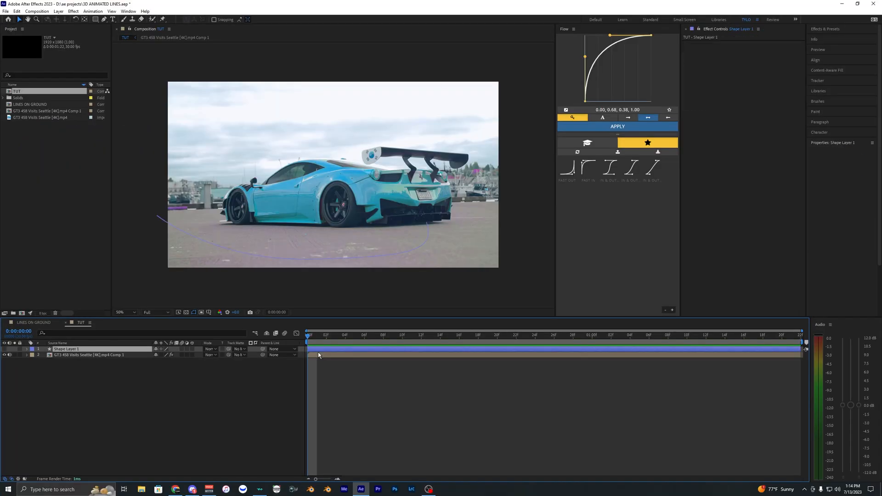
Create a track null and camera from ground points, then make Shape Layer 1 3D.
left_click(88, 355)
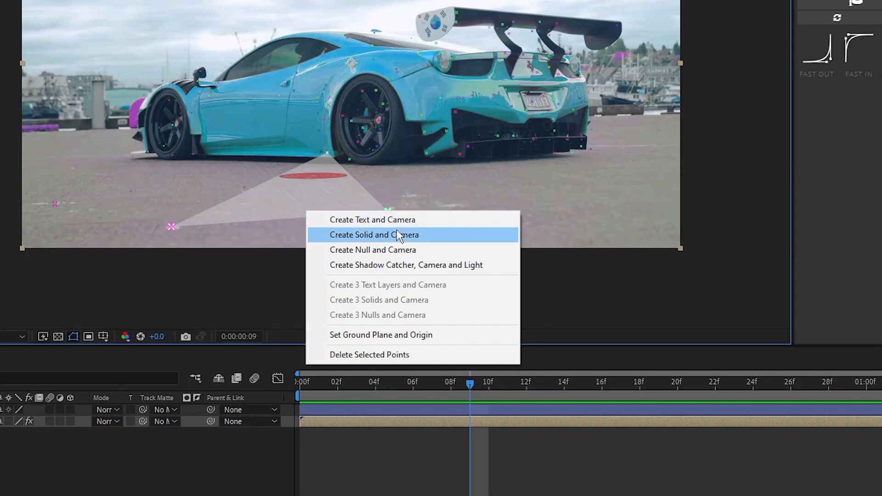
left_click(373, 235)
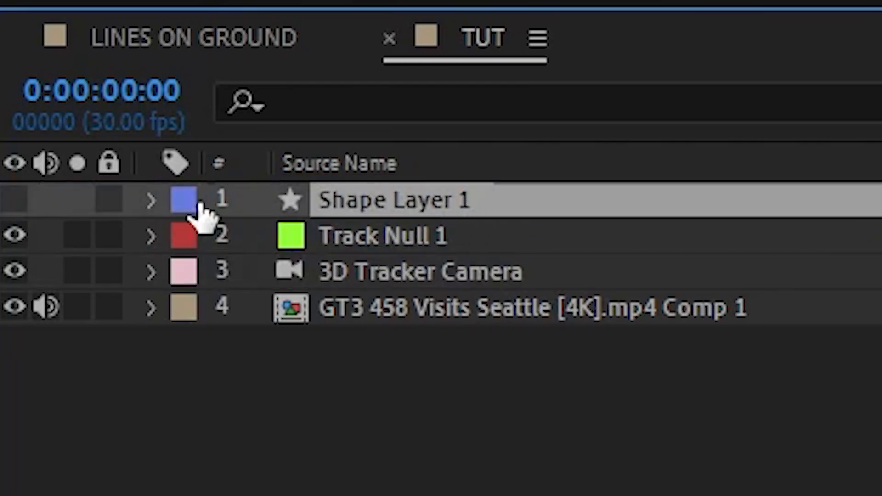
left_click(14, 200)
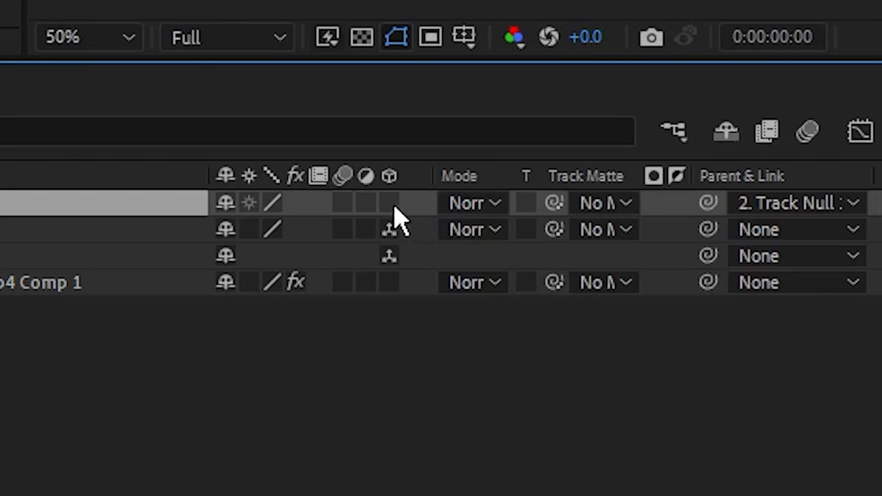
left_click(388, 203)
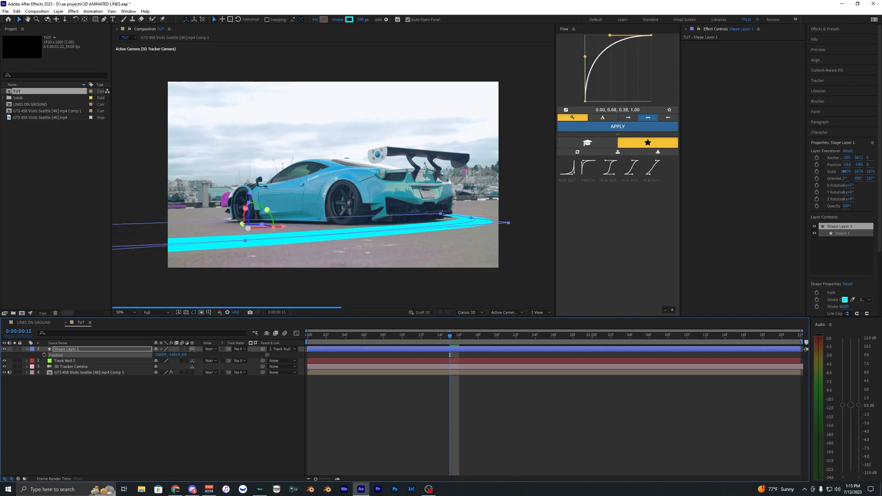
Drag the 3D line onto the ground so the band wraps around the car.
left_click_drag(267, 210, 231, 211)
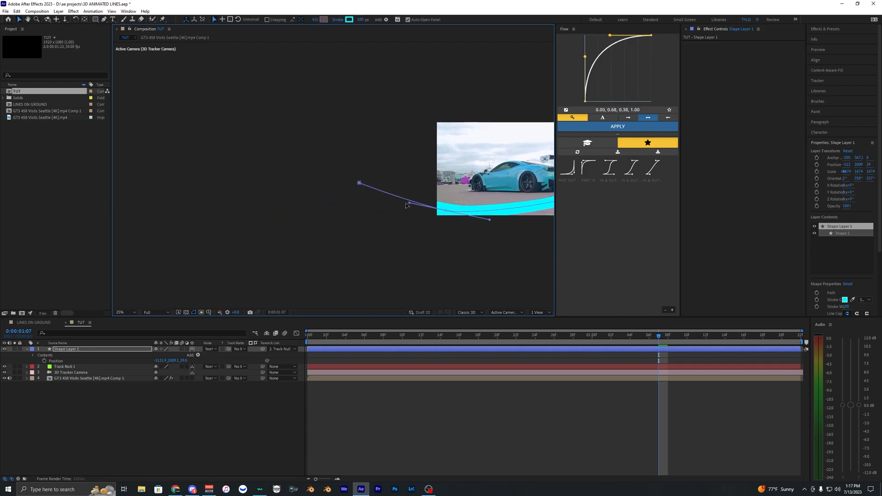
left_click(120, 312)
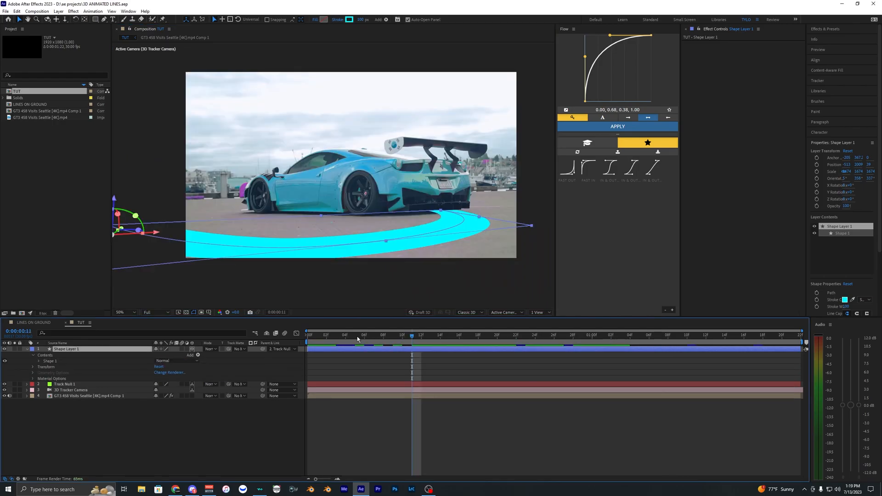
mouse_move(423, 229)
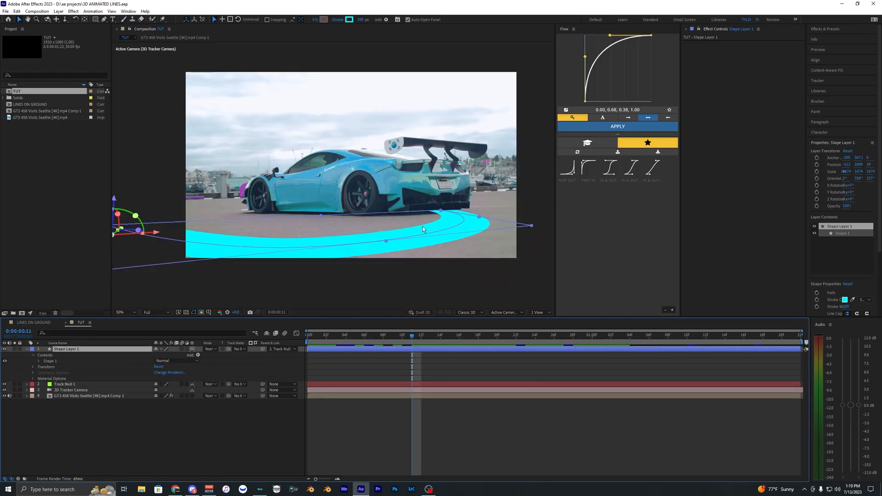
mouse_move(356, 349)
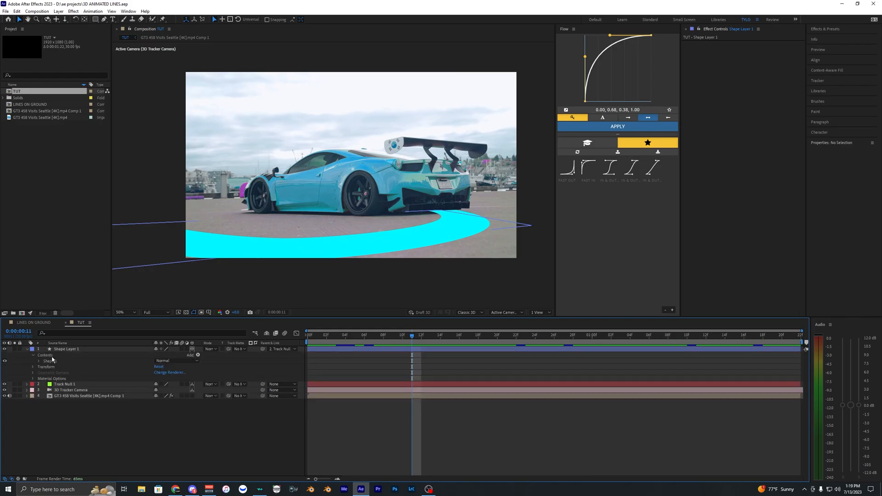
Add Offset Paths to Shape Layer 1 with Amount 48, creating two stripes.
left_click(198, 355)
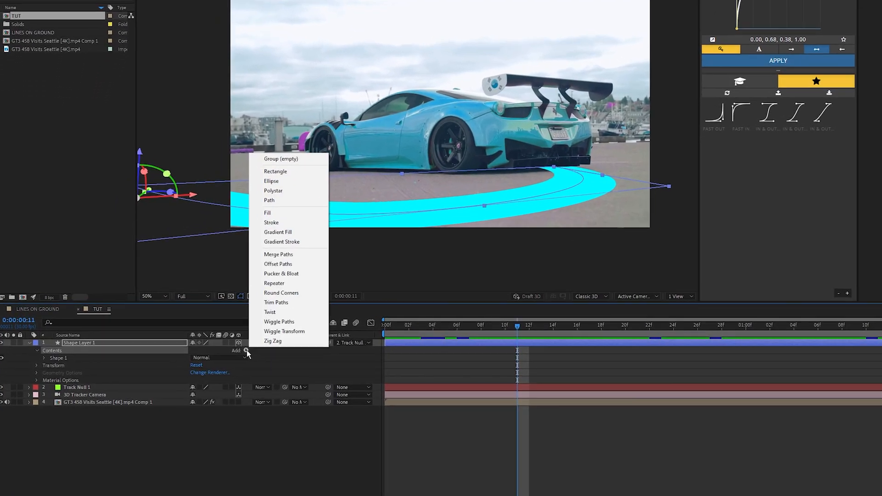
left_click(278, 264)
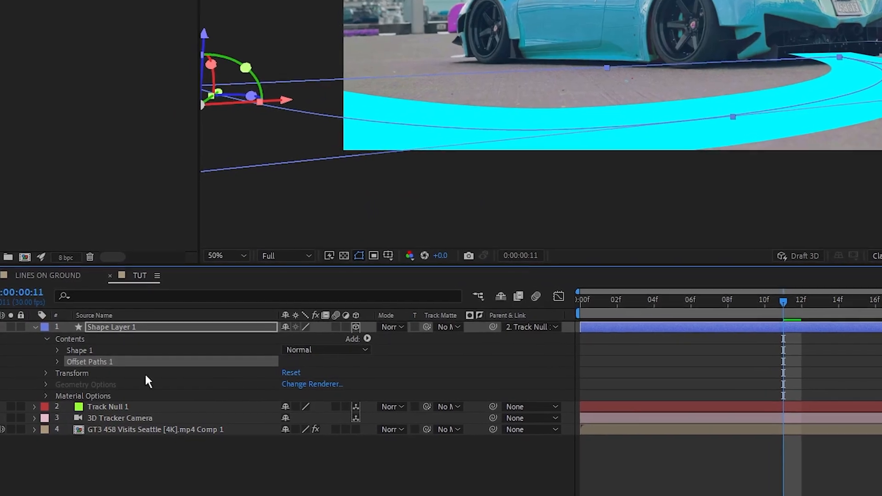
left_click(57, 362)
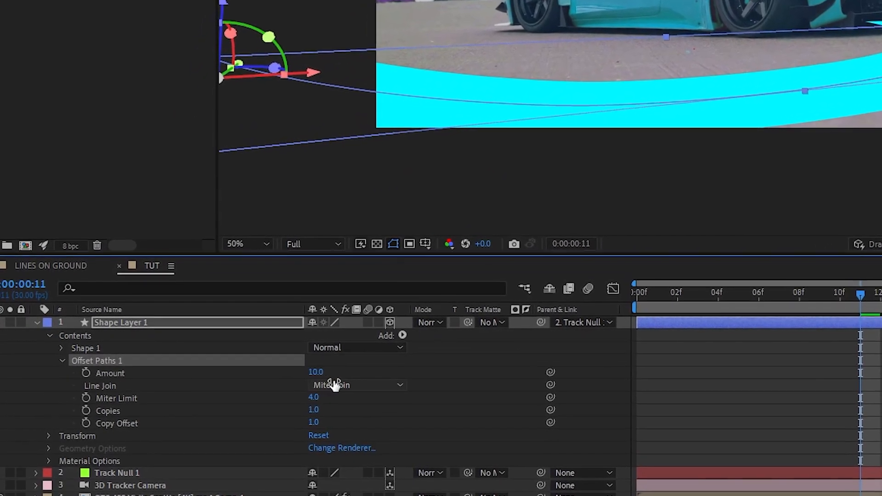
left_click_drag(316, 372, 327, 371)
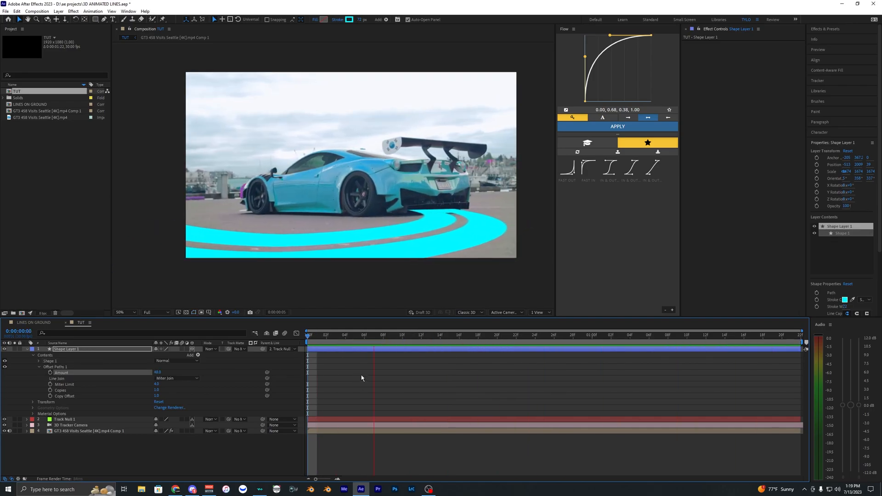
left_click(450, 334)
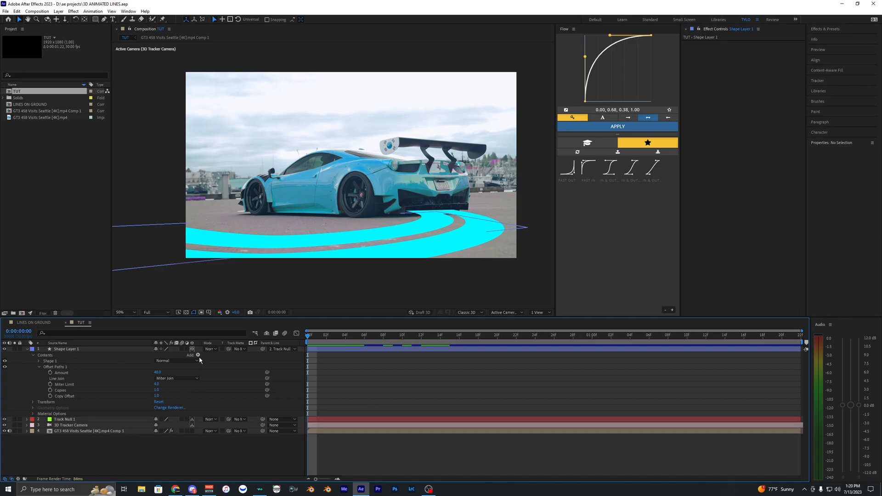
left_click(198, 355)
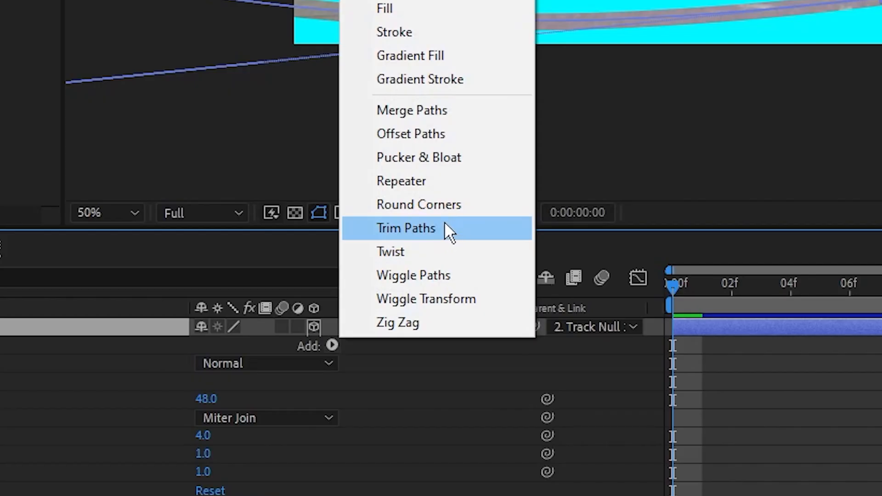
Add Trim Paths to Shape Layer 1's cyan stripes.
left_click(405, 227)
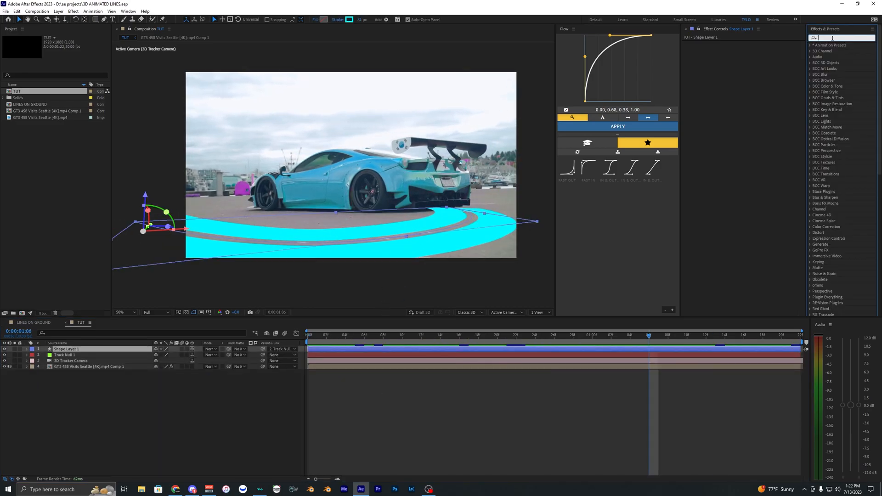
Search 'cc b' and apply CC Blobbylizer, CC Glass and Glow to the line.
type("cc b")
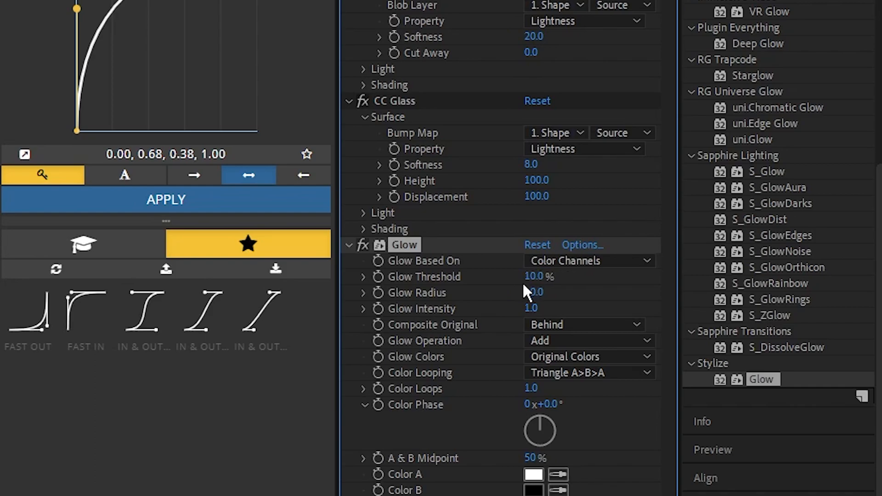
Apply Drop Shadow to the line with Opacity 60% and Softness 8.
left_click(532, 292)
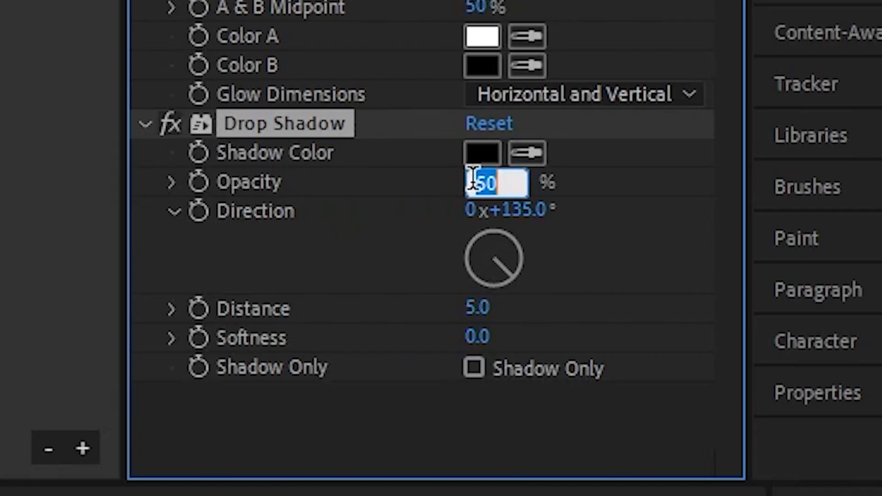
type("60")
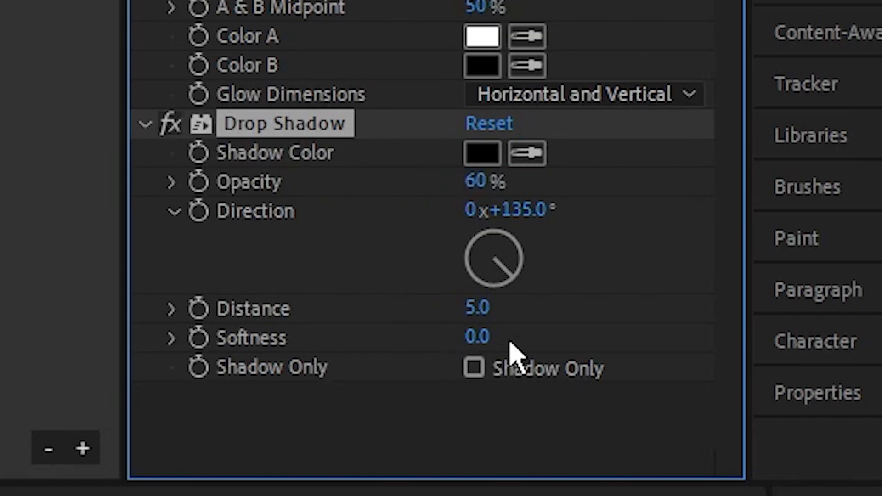
type("8")
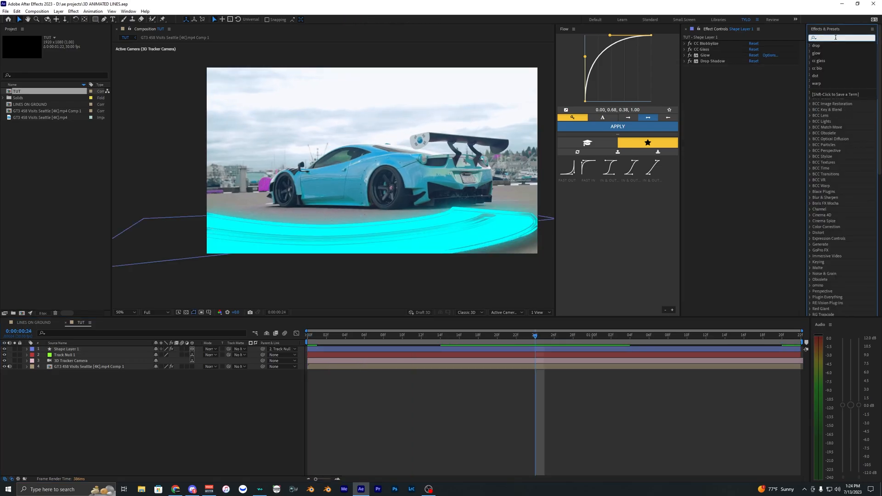
Apply 4-Color Gradient to Shape Layer 1 and set its swatches to cyan and white.
type("4")
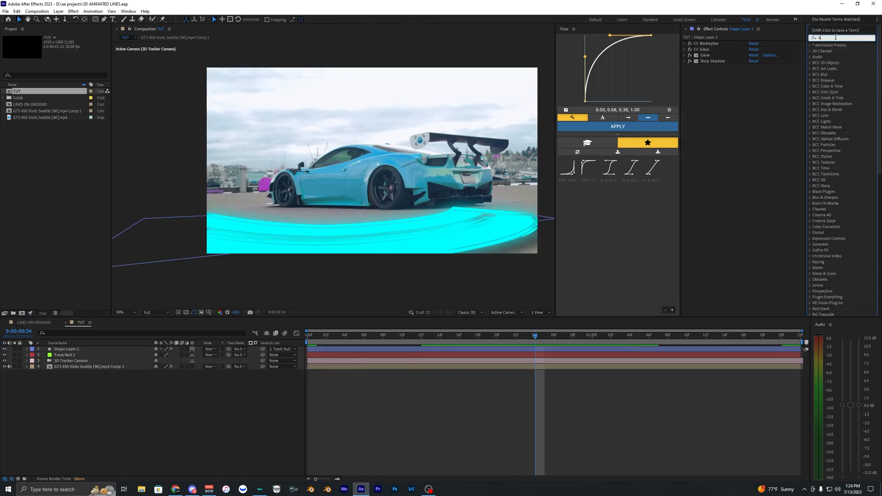
type("-color")
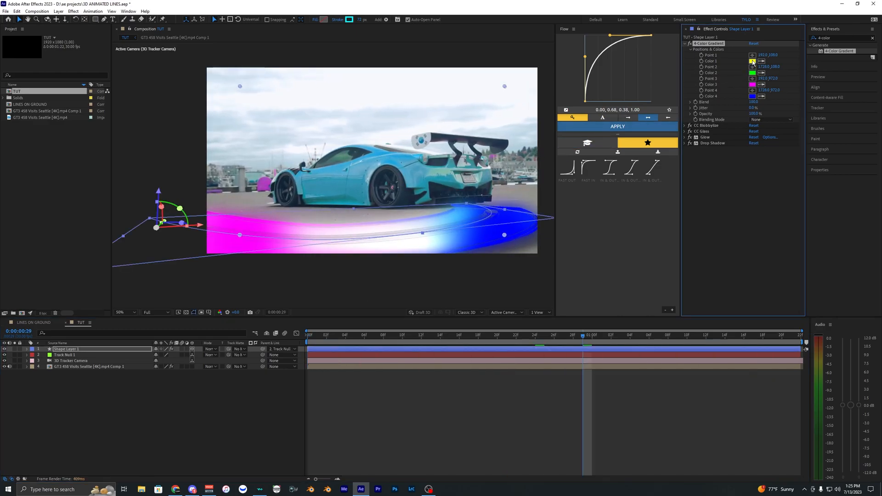
left_click(752, 61)
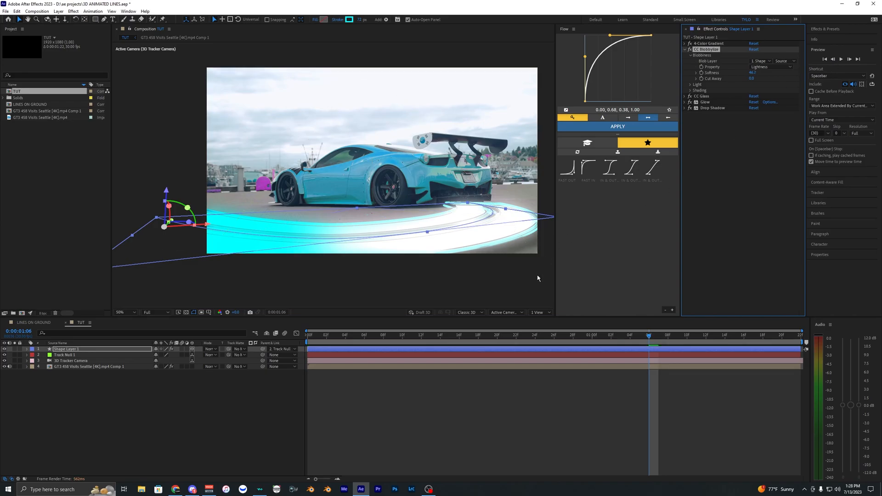
Add two adjustment layers above the line, with Lumetri Color on the upper one.
left_click(564, 335)
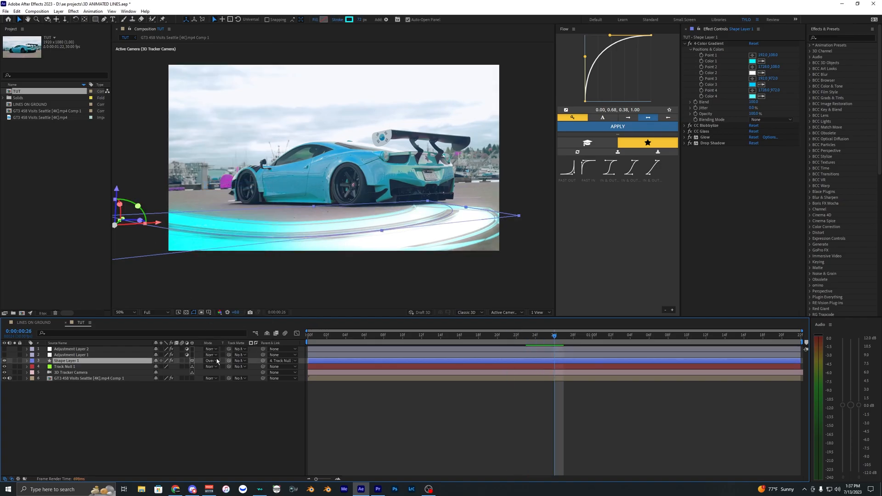
left_click(72, 349)
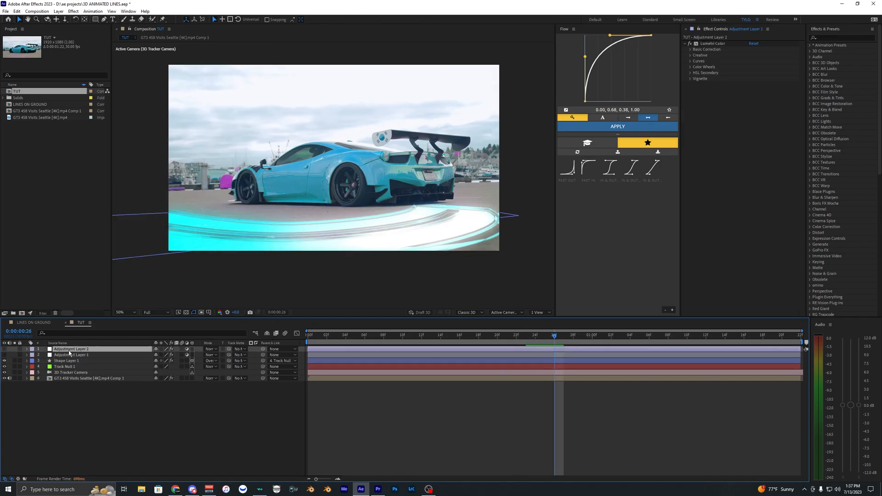